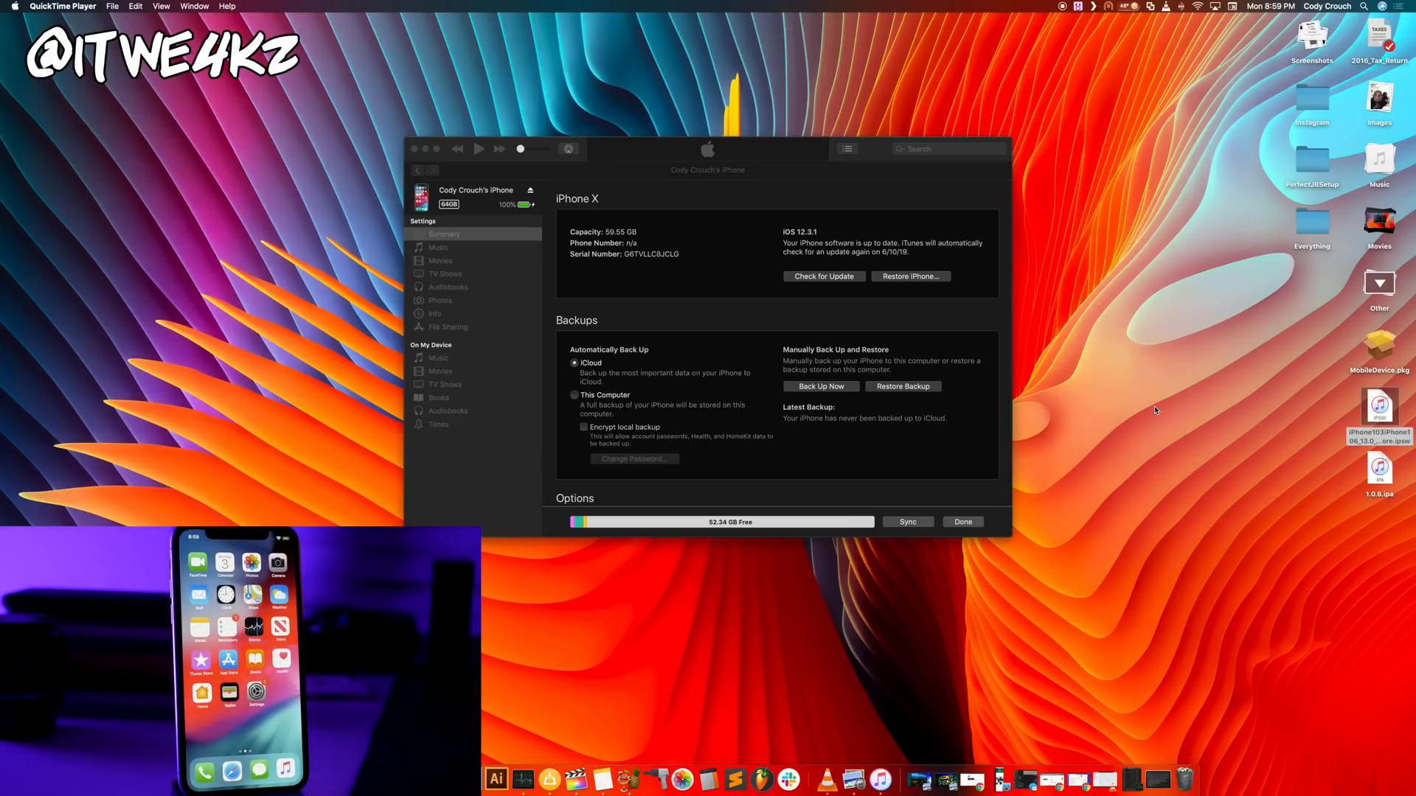
Locate the downloaded iOS 13 IPSW and MobileDevice.pkg installer on the desktop.
left_click(1379, 407)
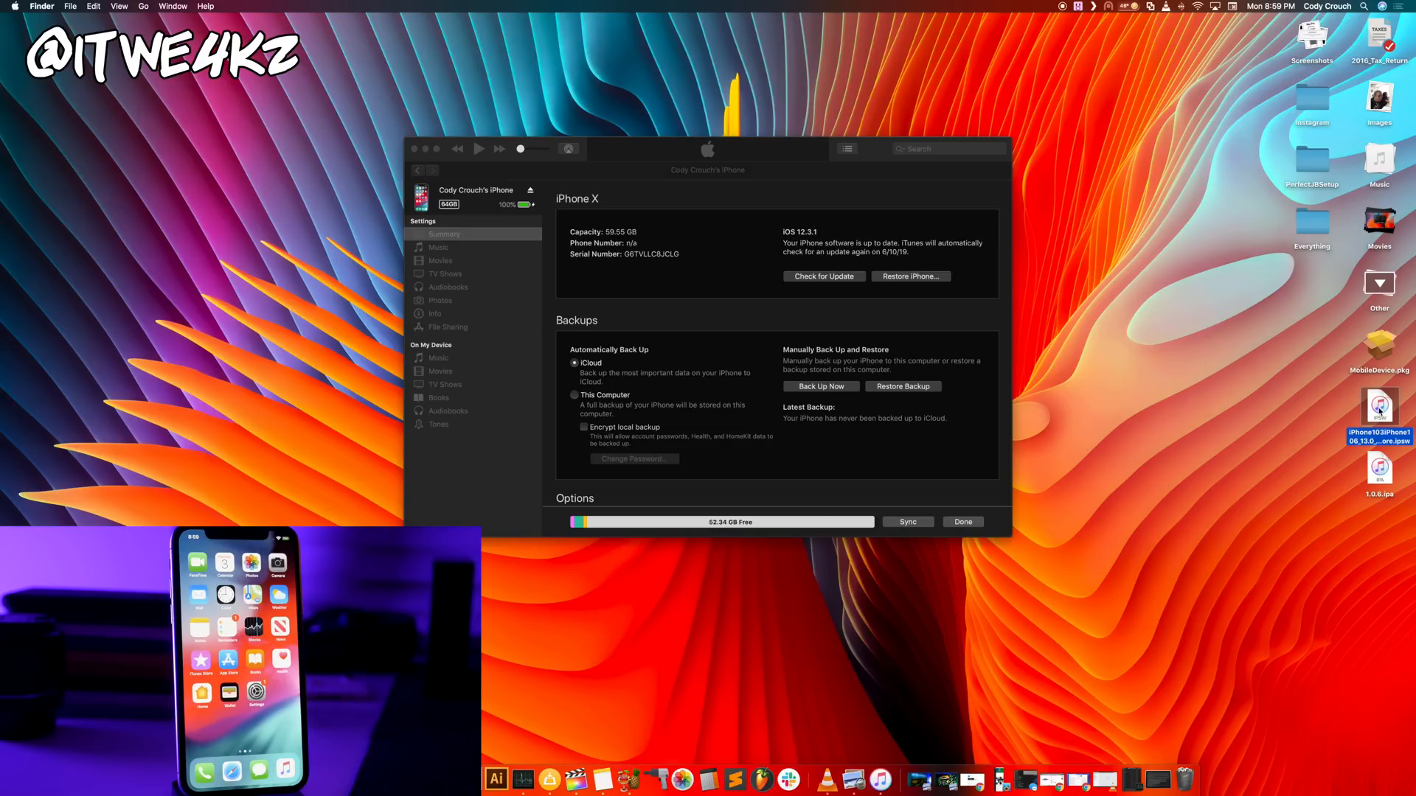
mouse_move(1263, 395)
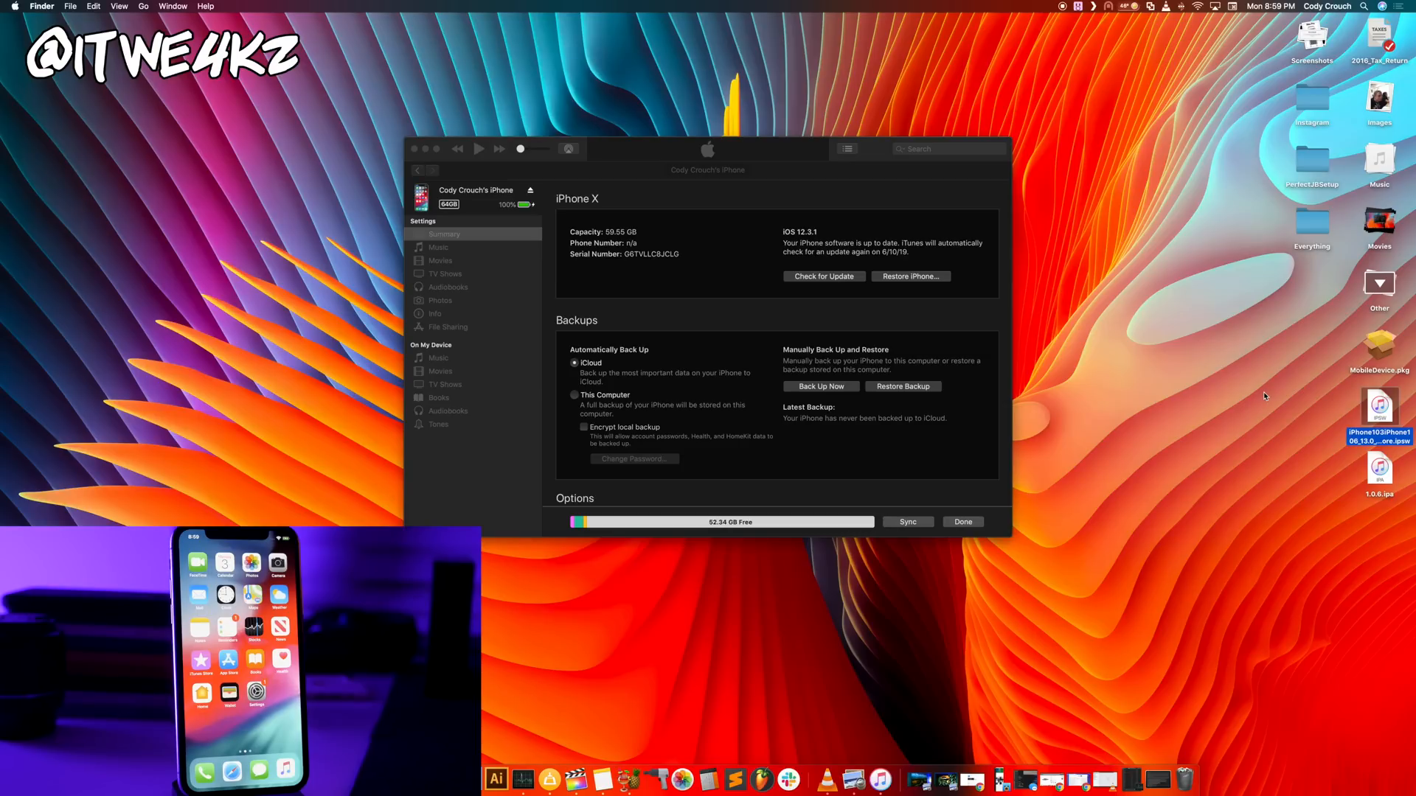
mouse_move(1344, 376)
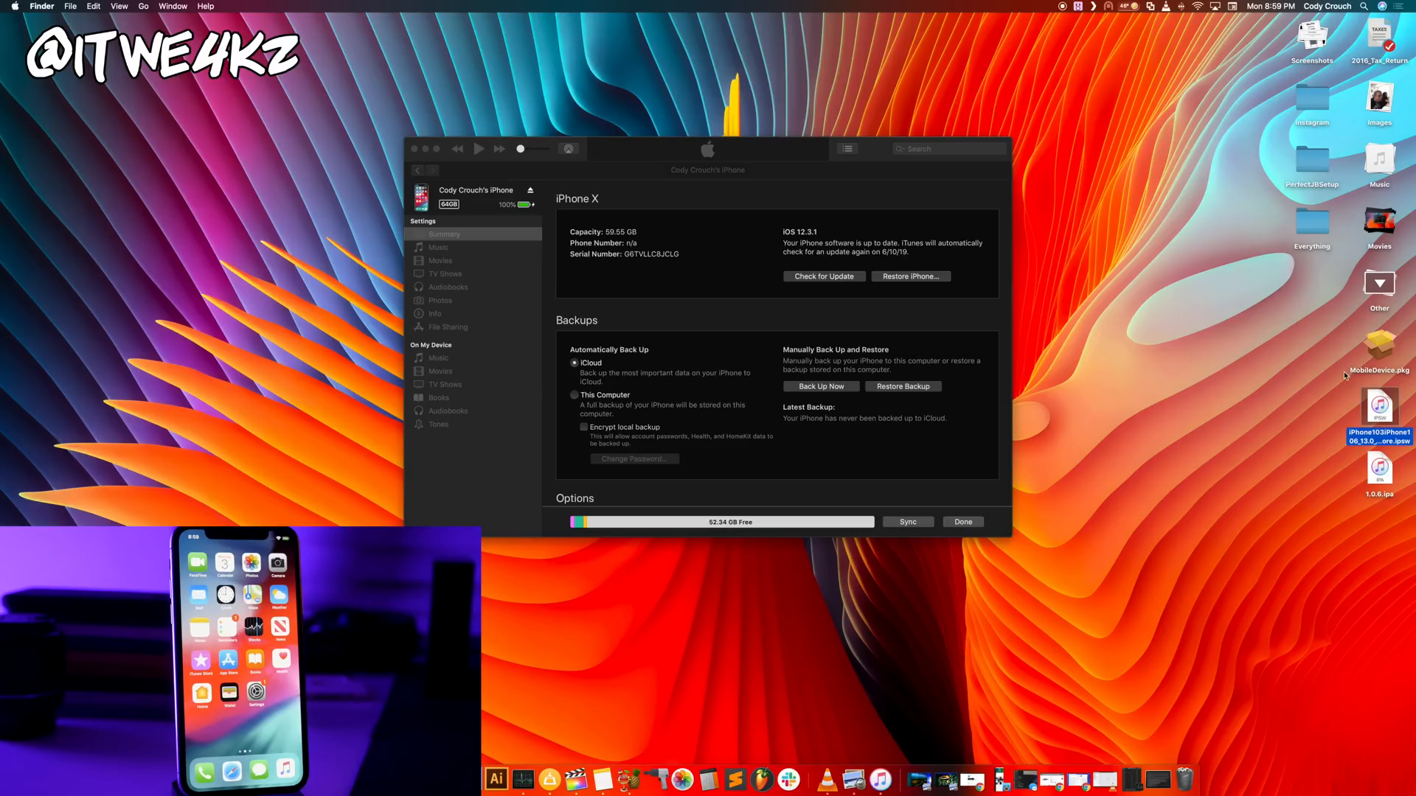
left_click(1377, 345)
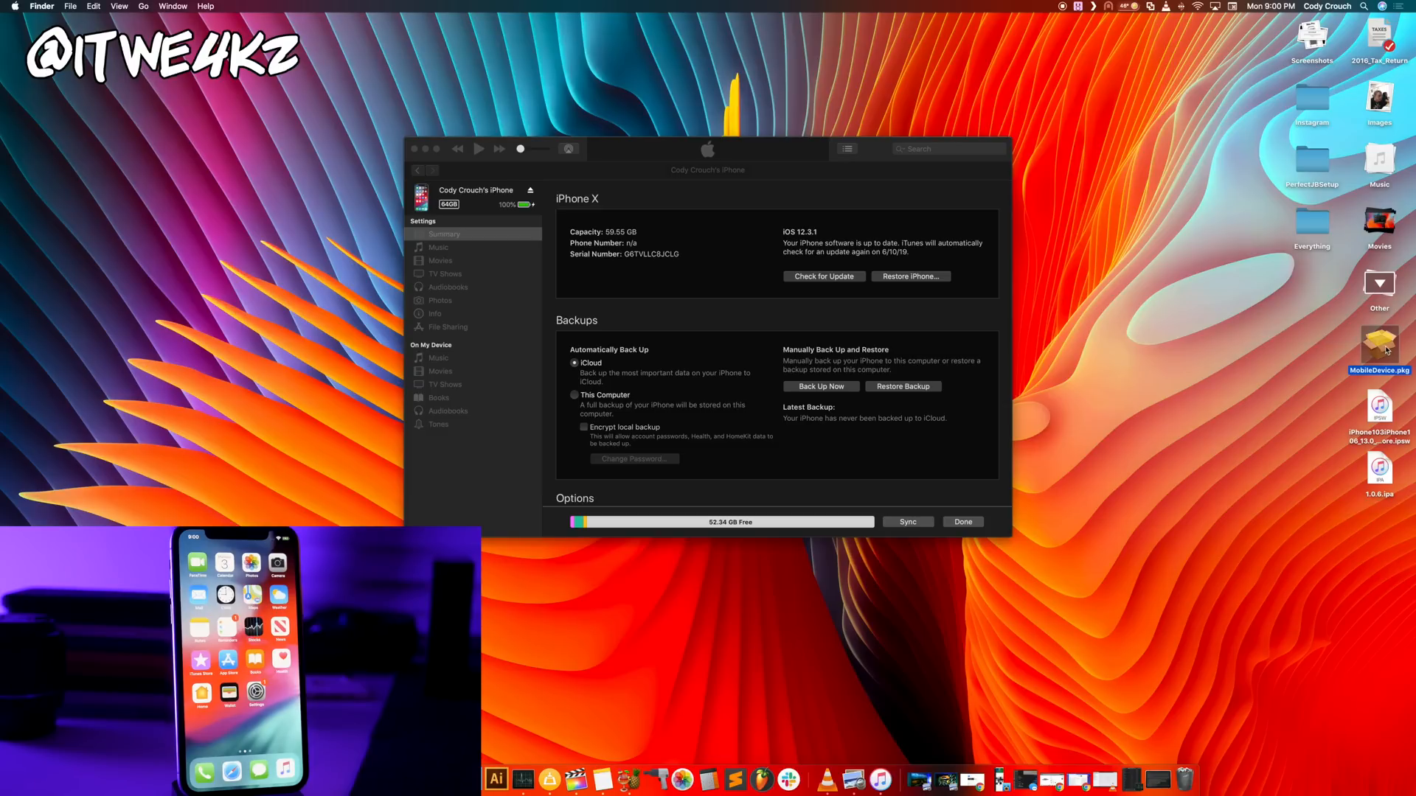
mouse_move(1310, 352)
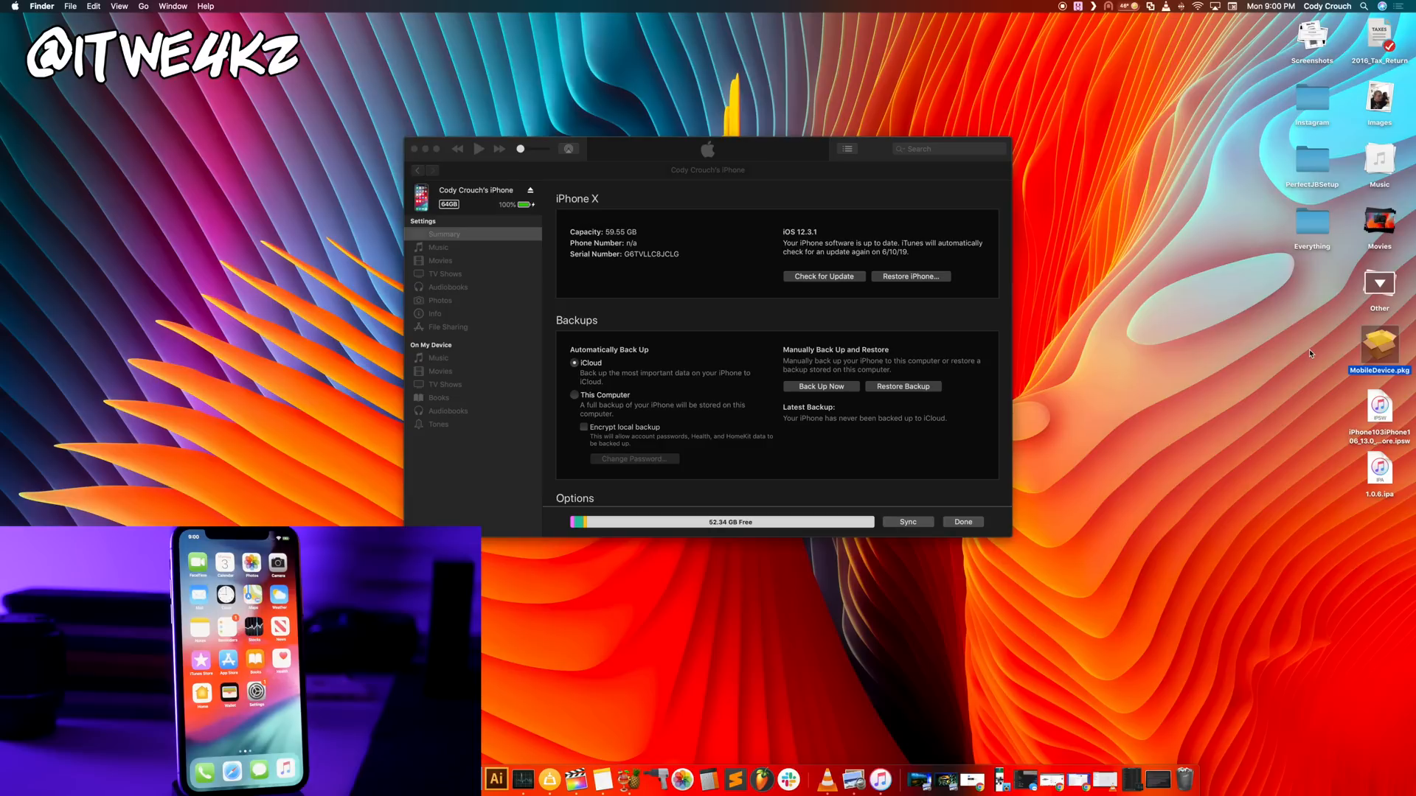
mouse_move(555, 251)
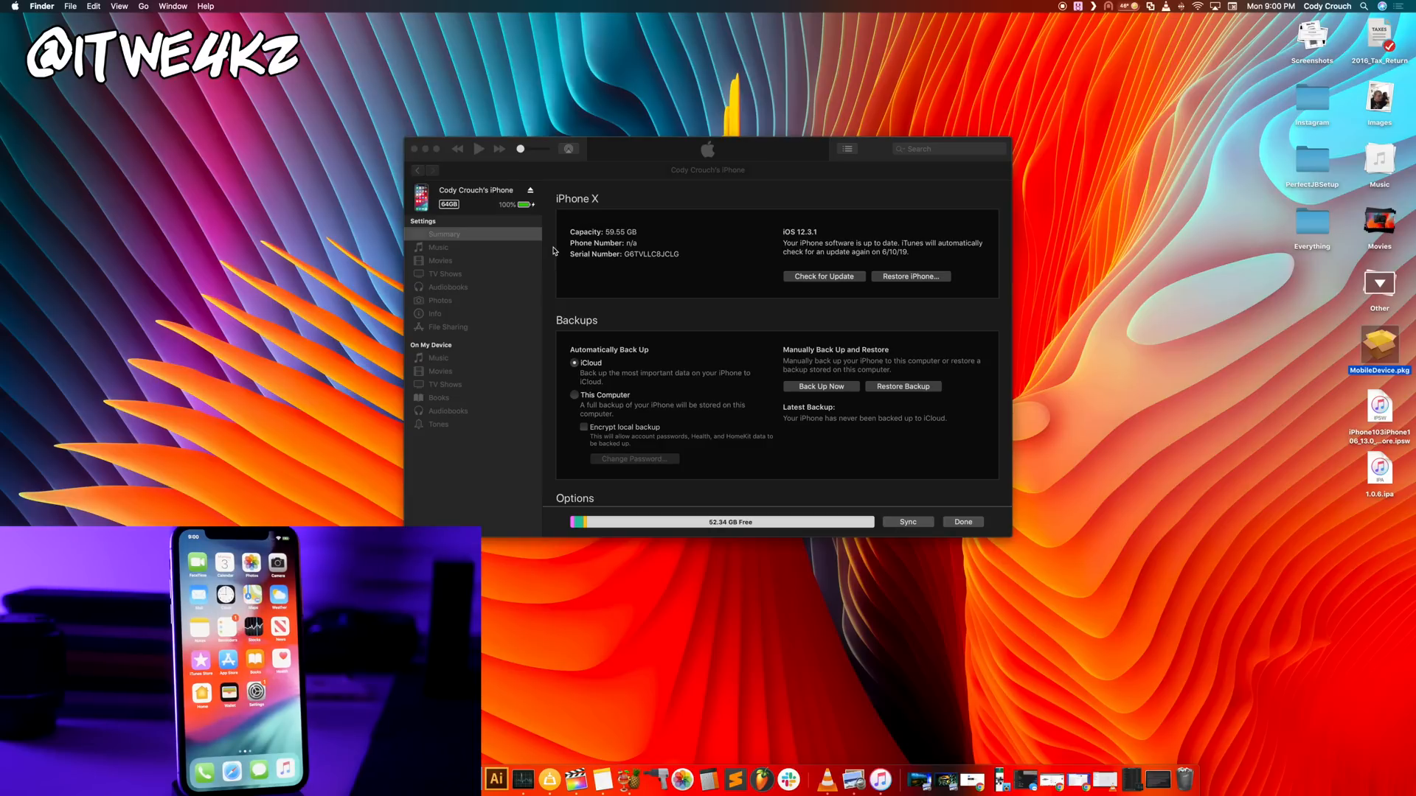
left_click(1379, 409)
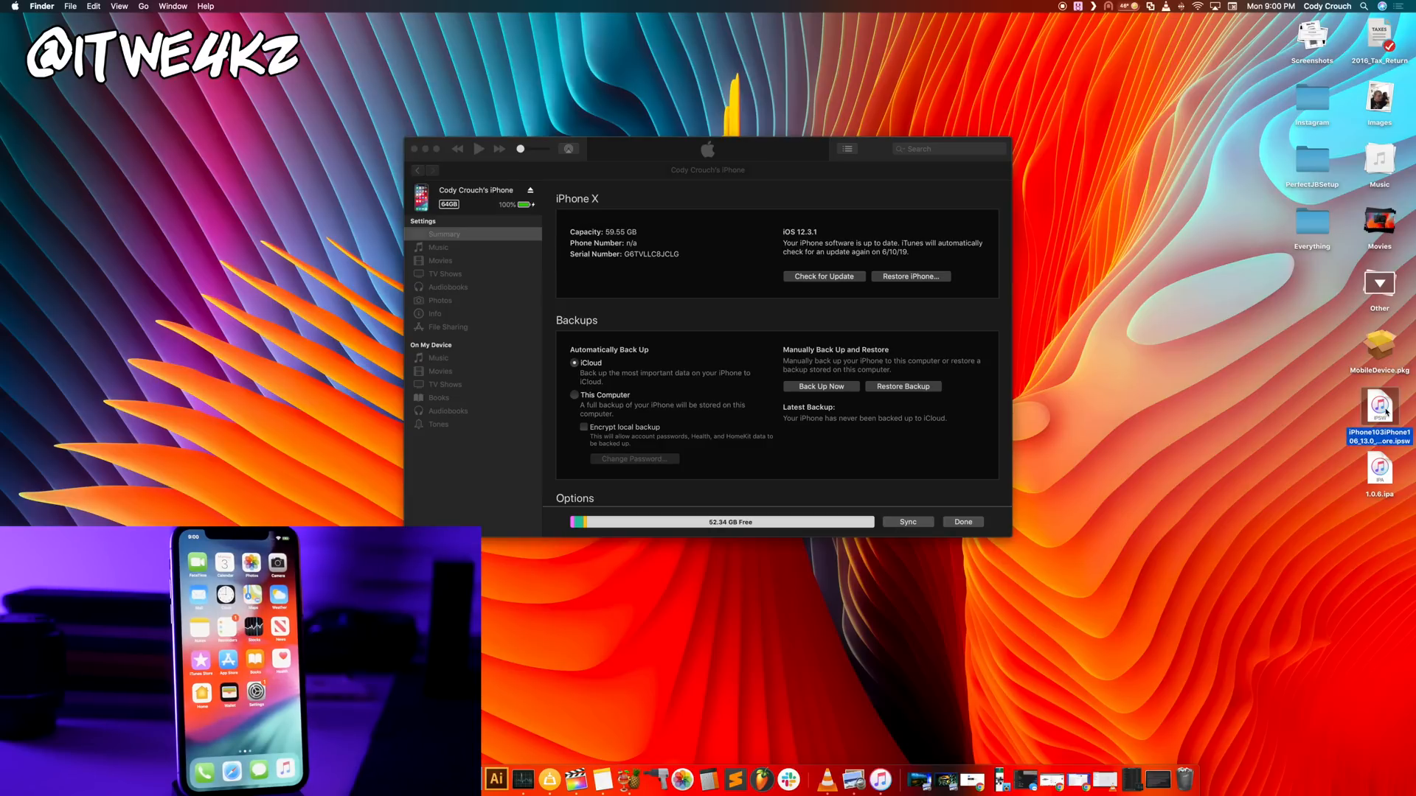
mouse_move(653, 211)
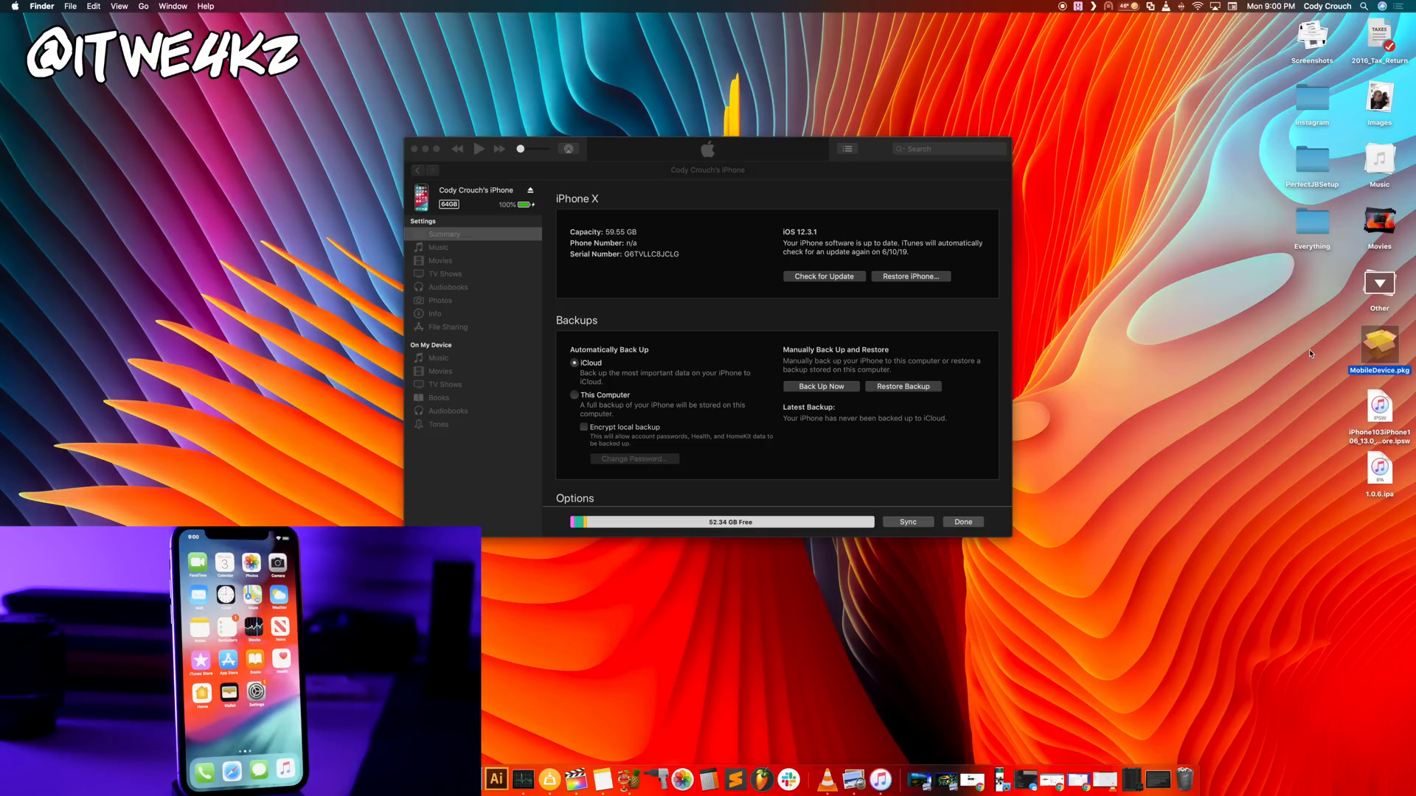
mouse_move(553, 251)
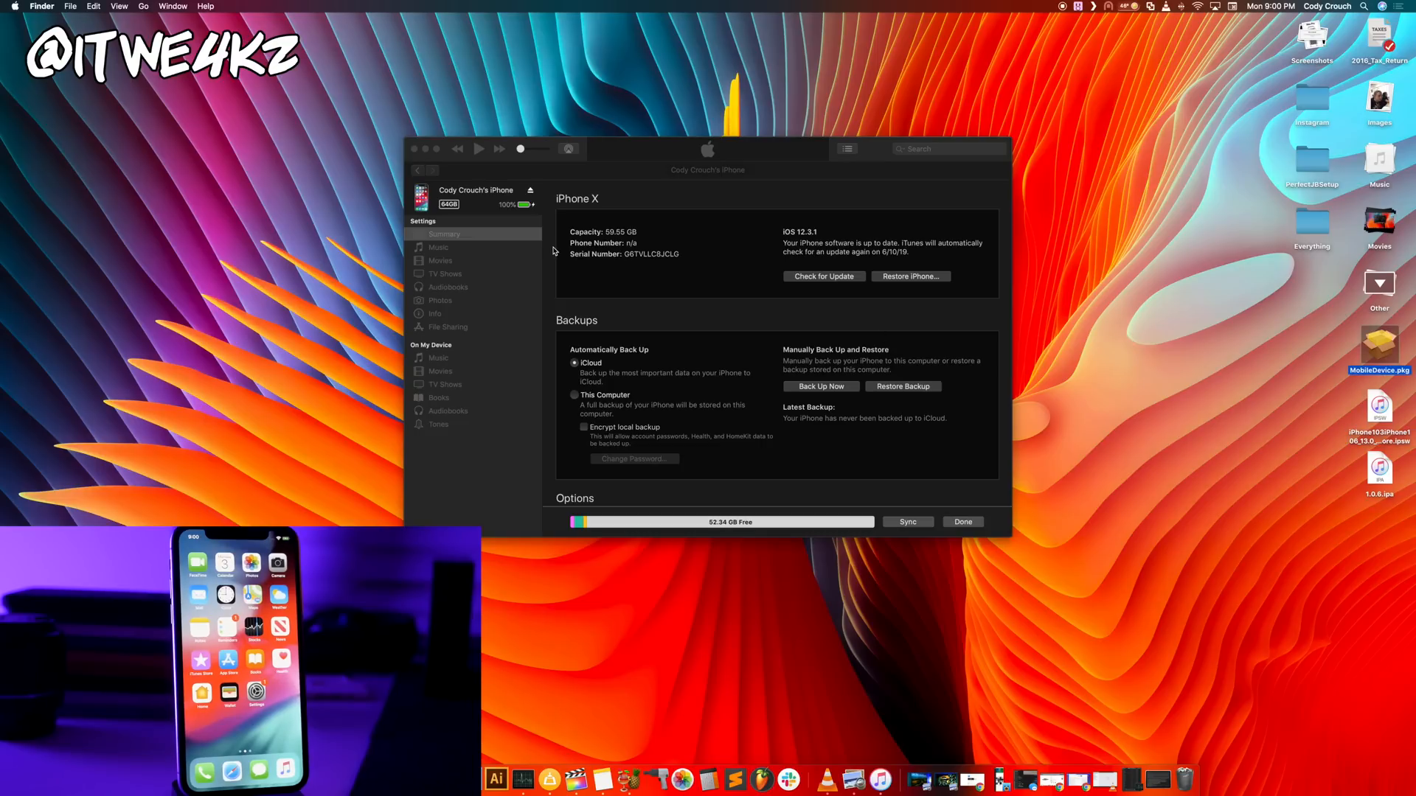
left_click(1379, 411)
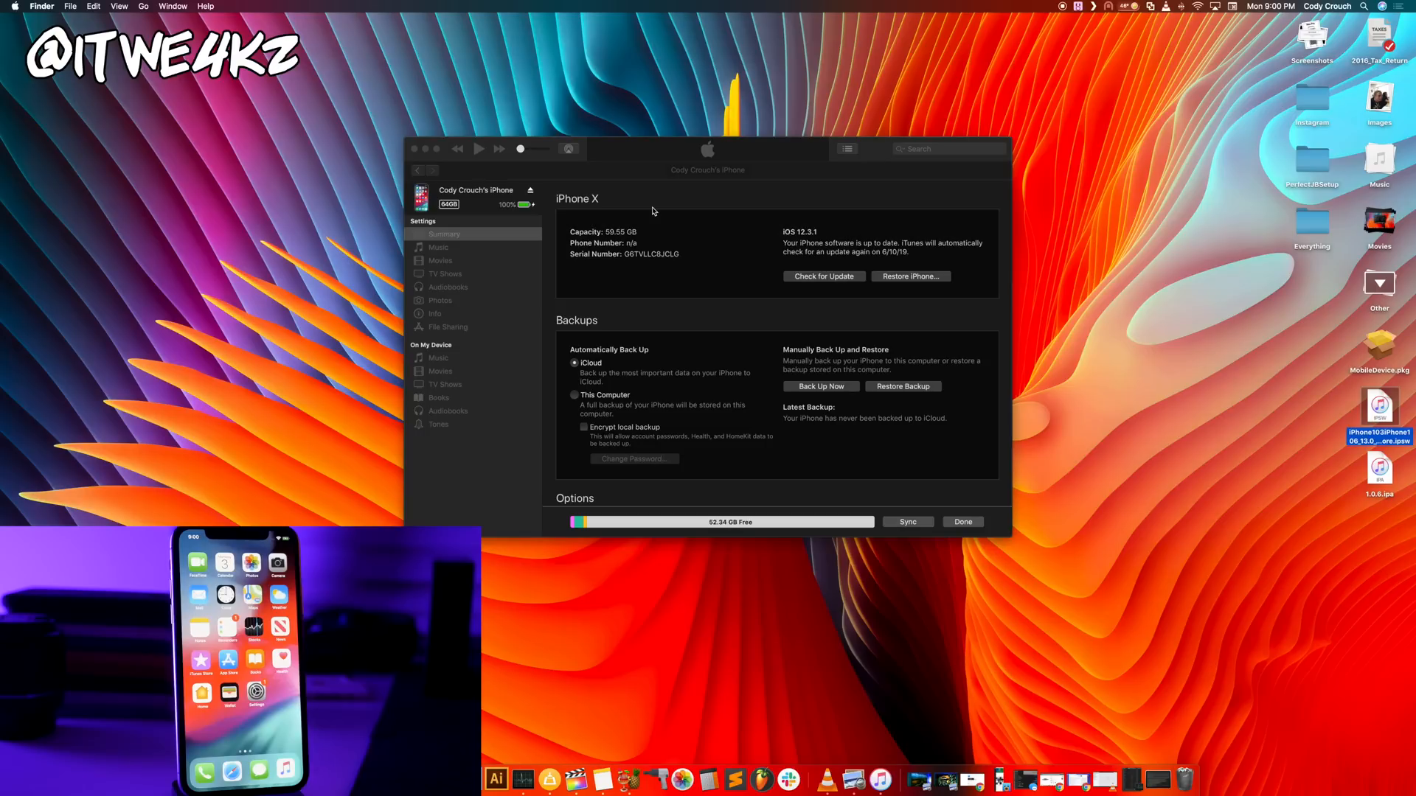
mouse_move(538, 211)
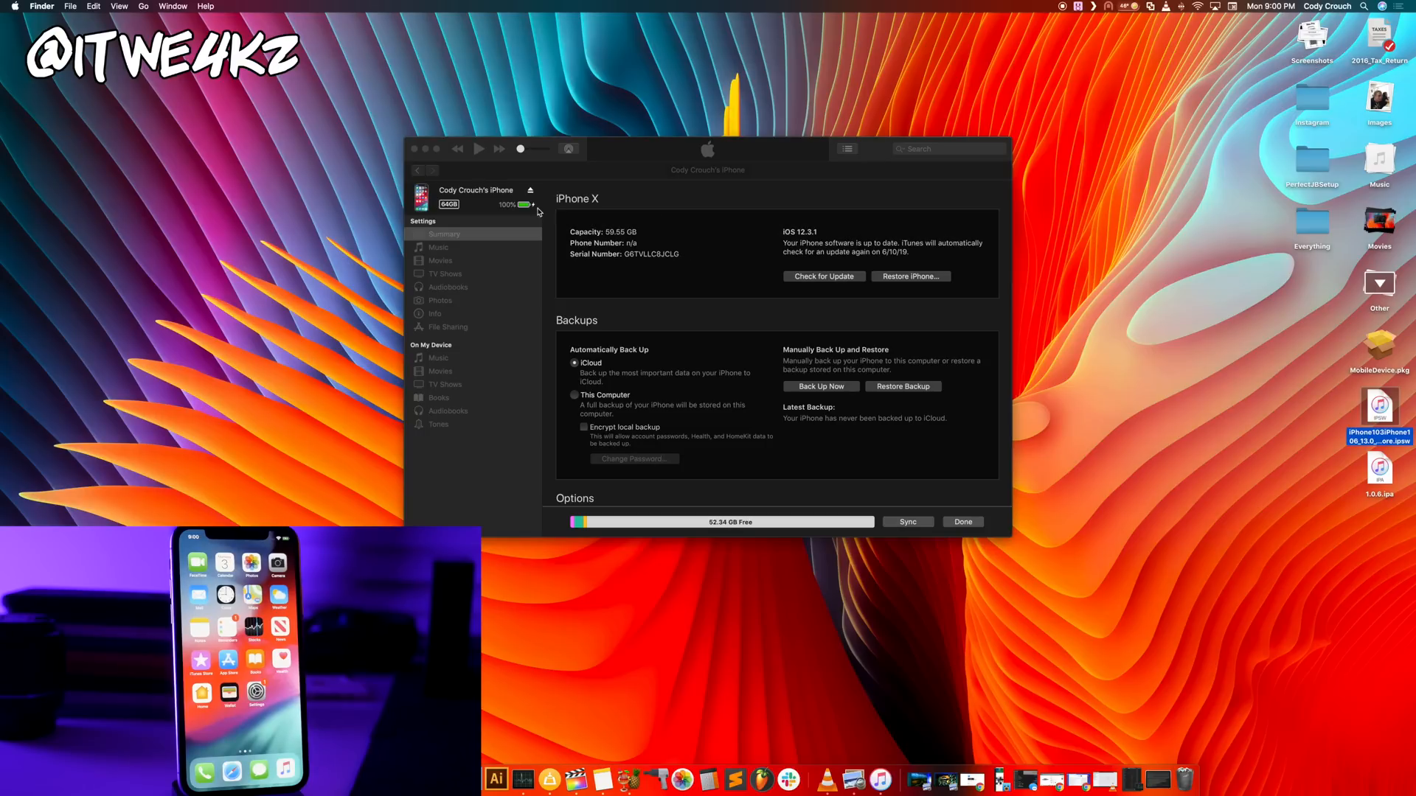
mouse_move(730, 344)
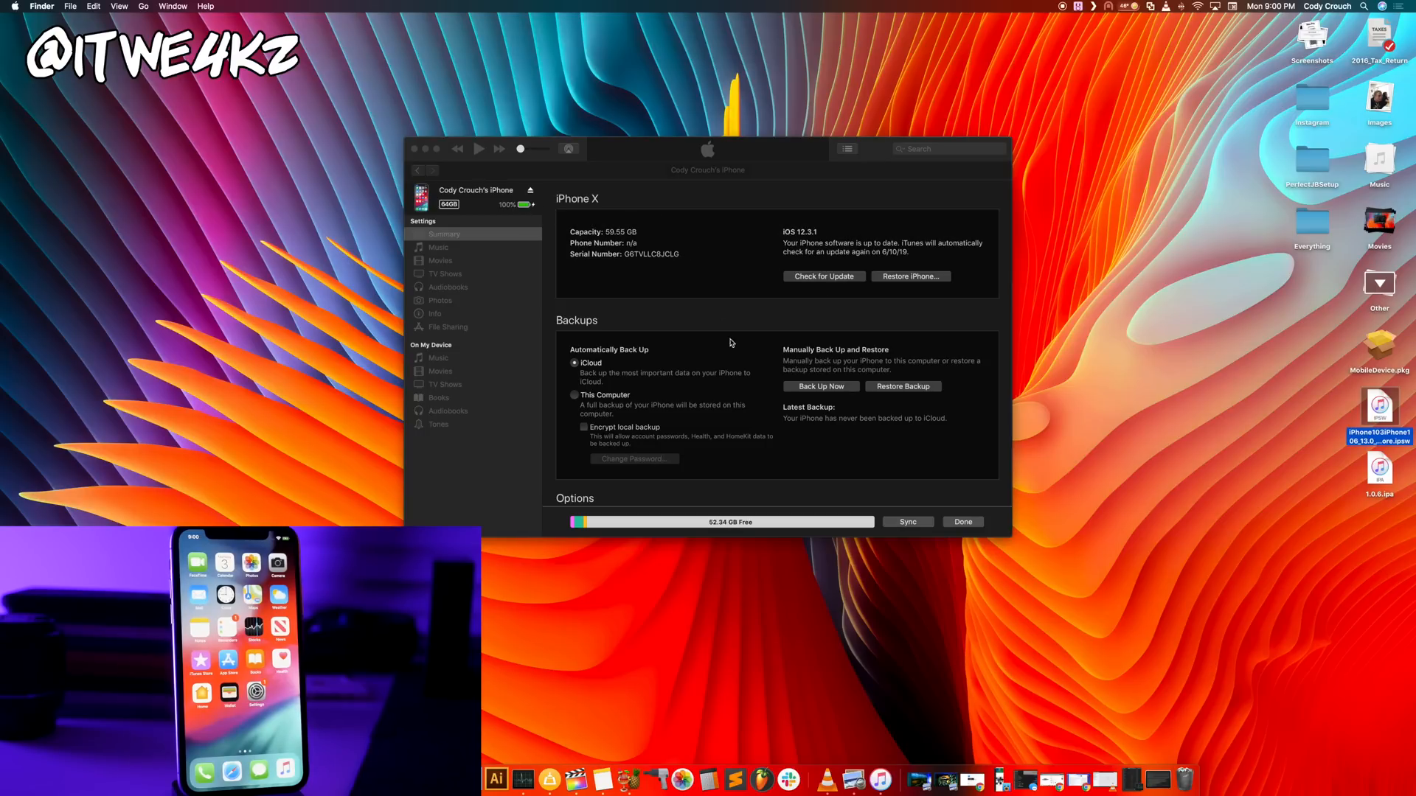
mouse_move(794, 333)
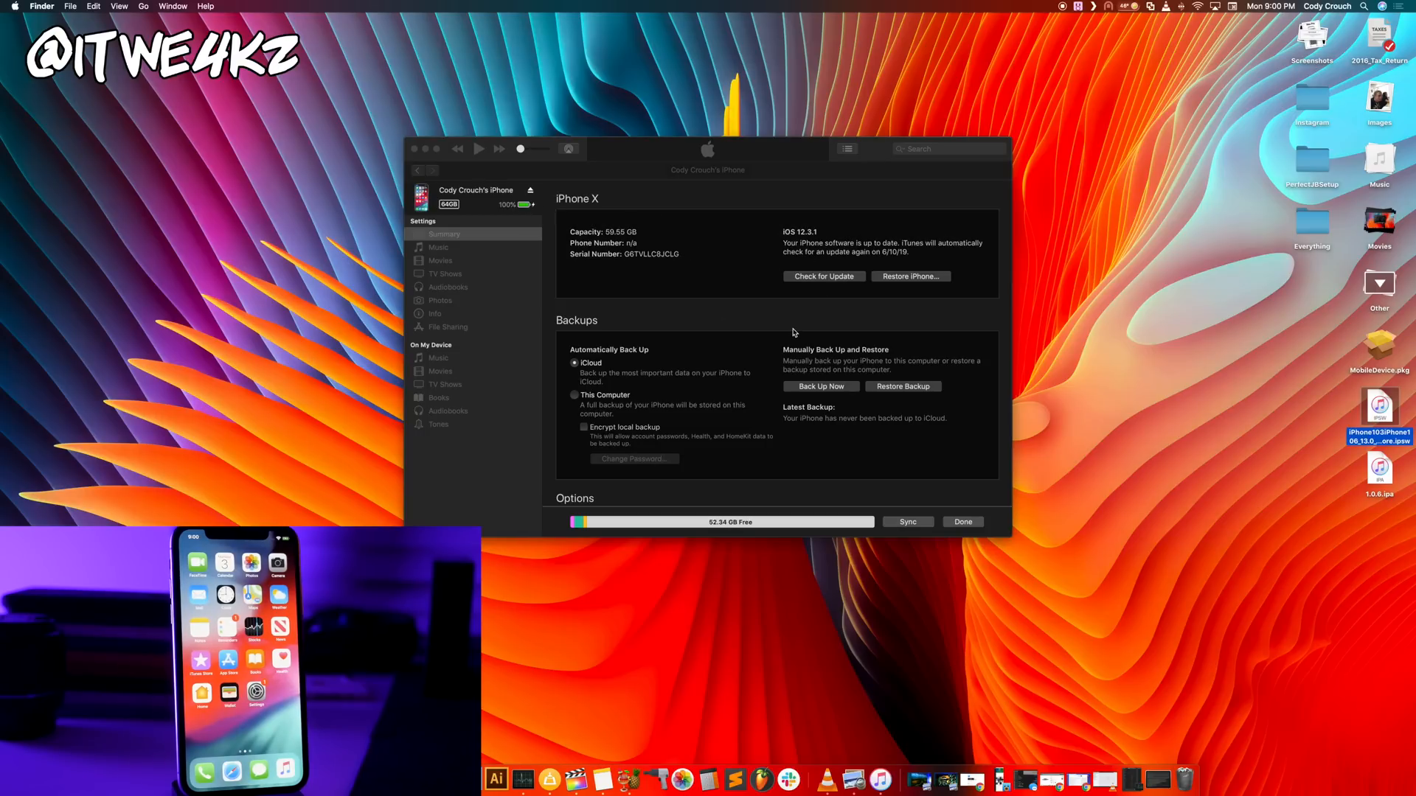
mouse_move(826, 285)
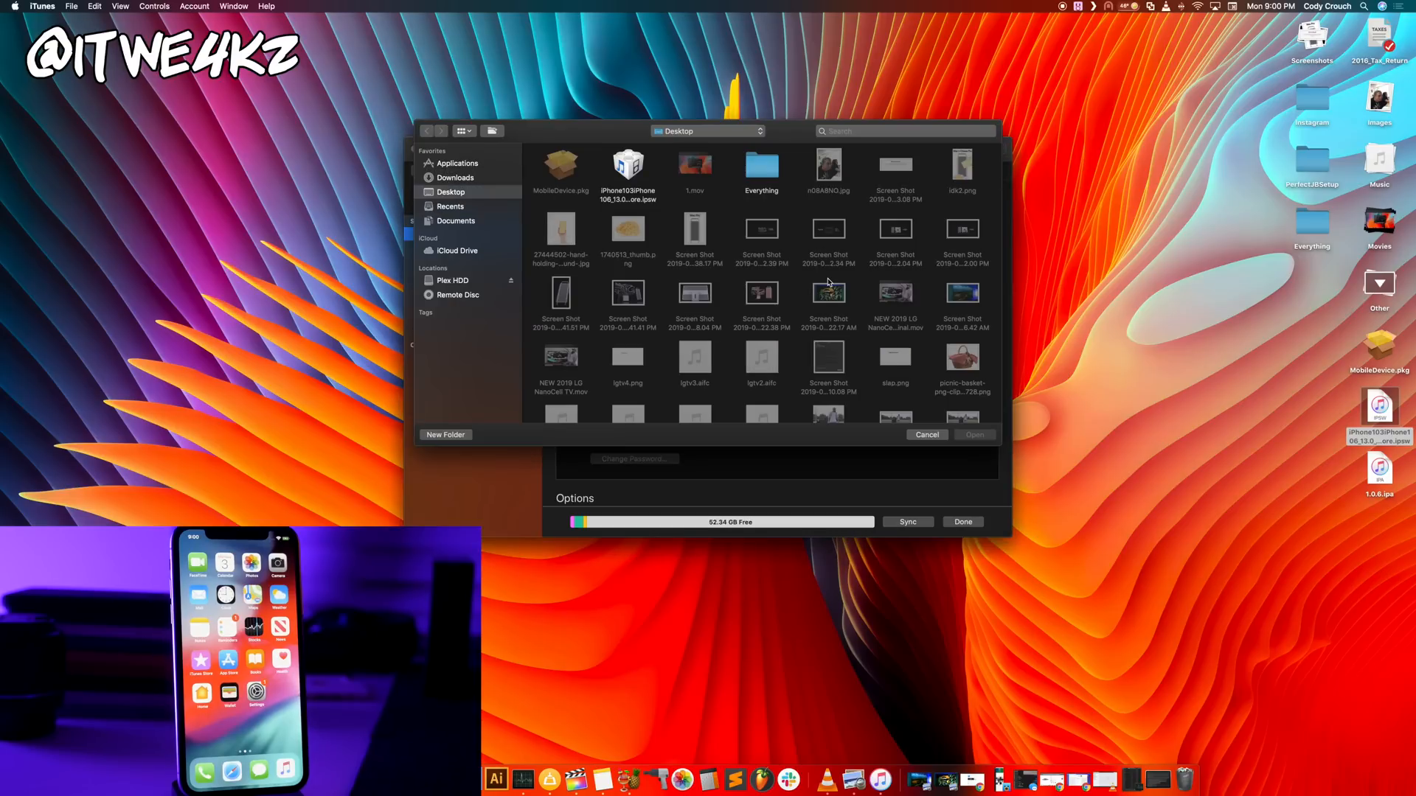
Choose the iOS 13 IPSW as the update file and confirm updating the iPhone to iOS 13.0.
left_click(628, 166)
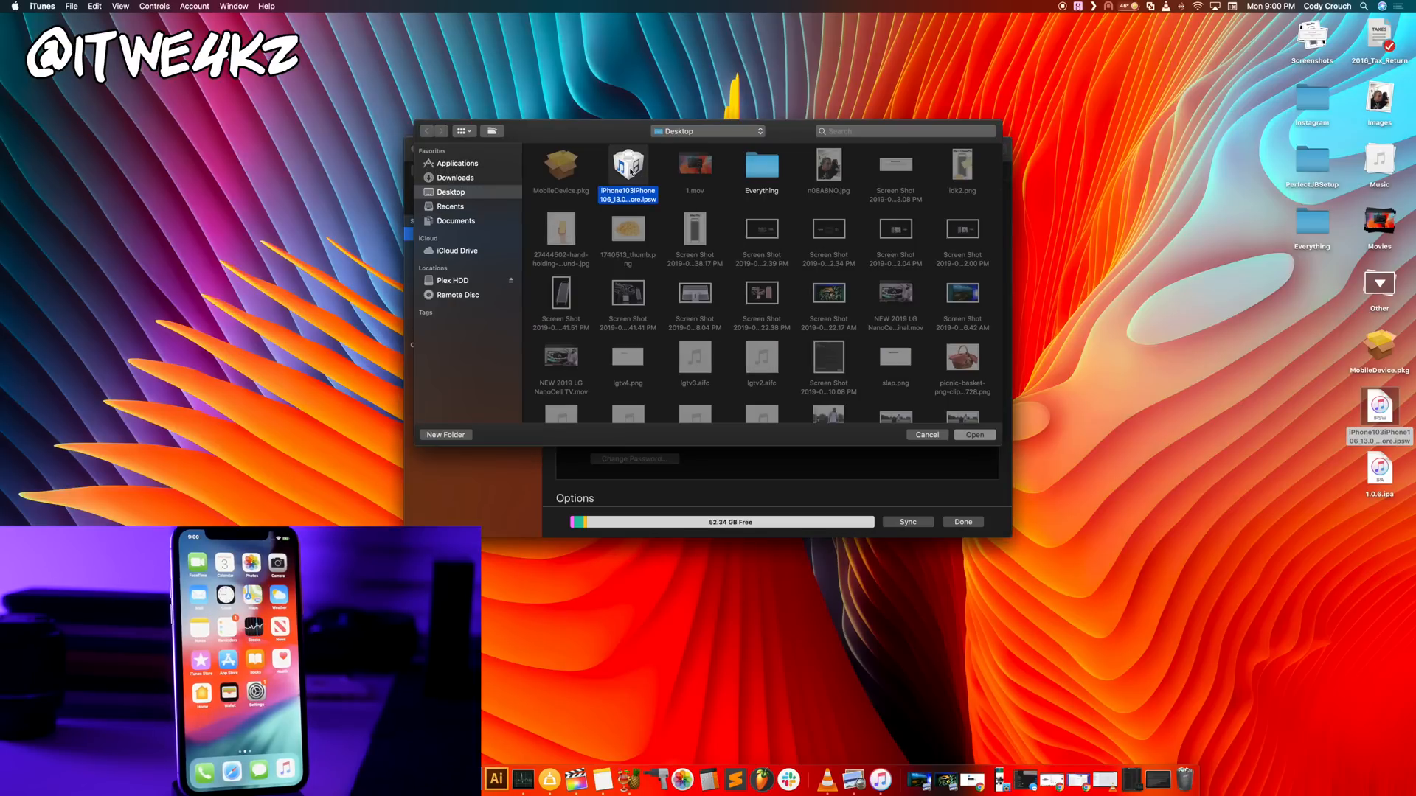
left_click(971, 433)
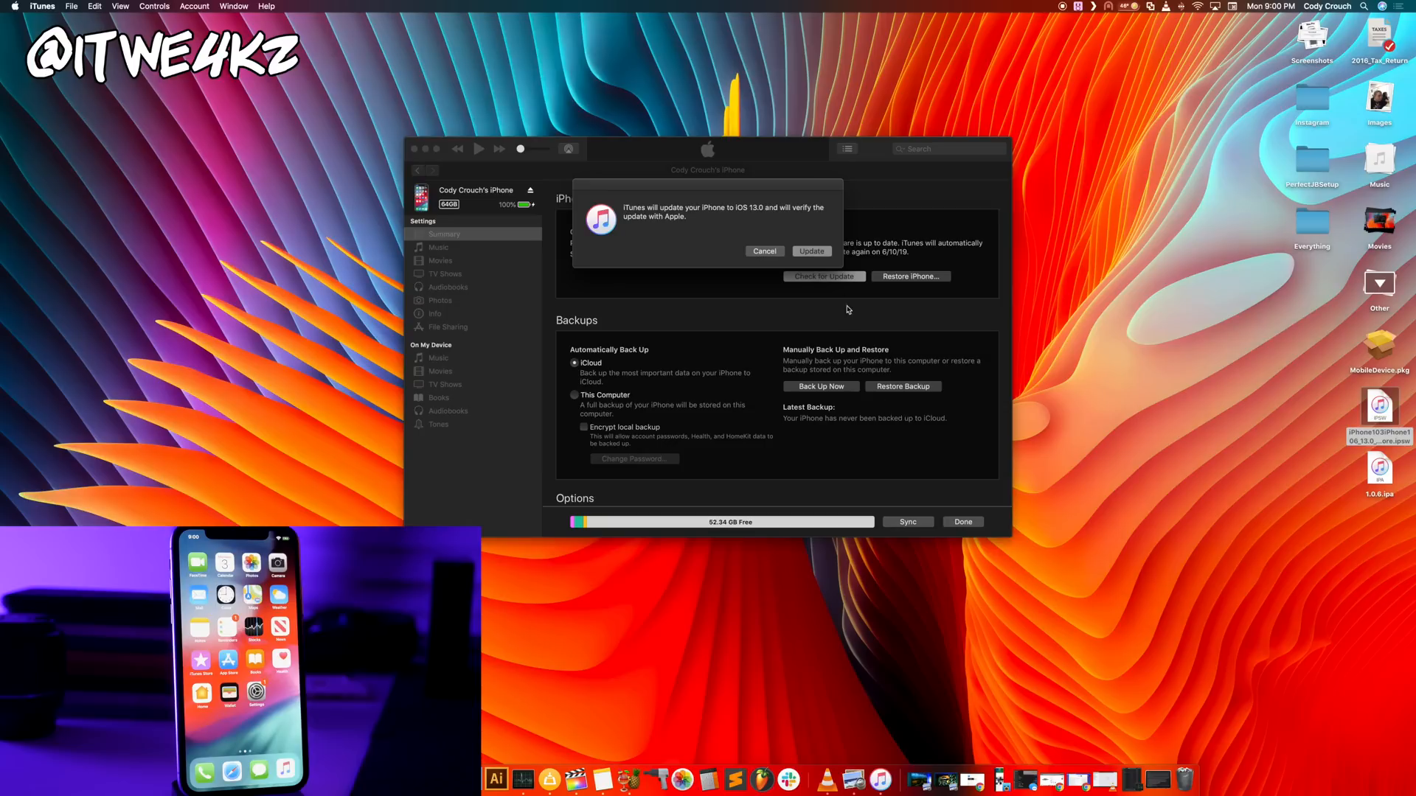
mouse_move(713, 229)
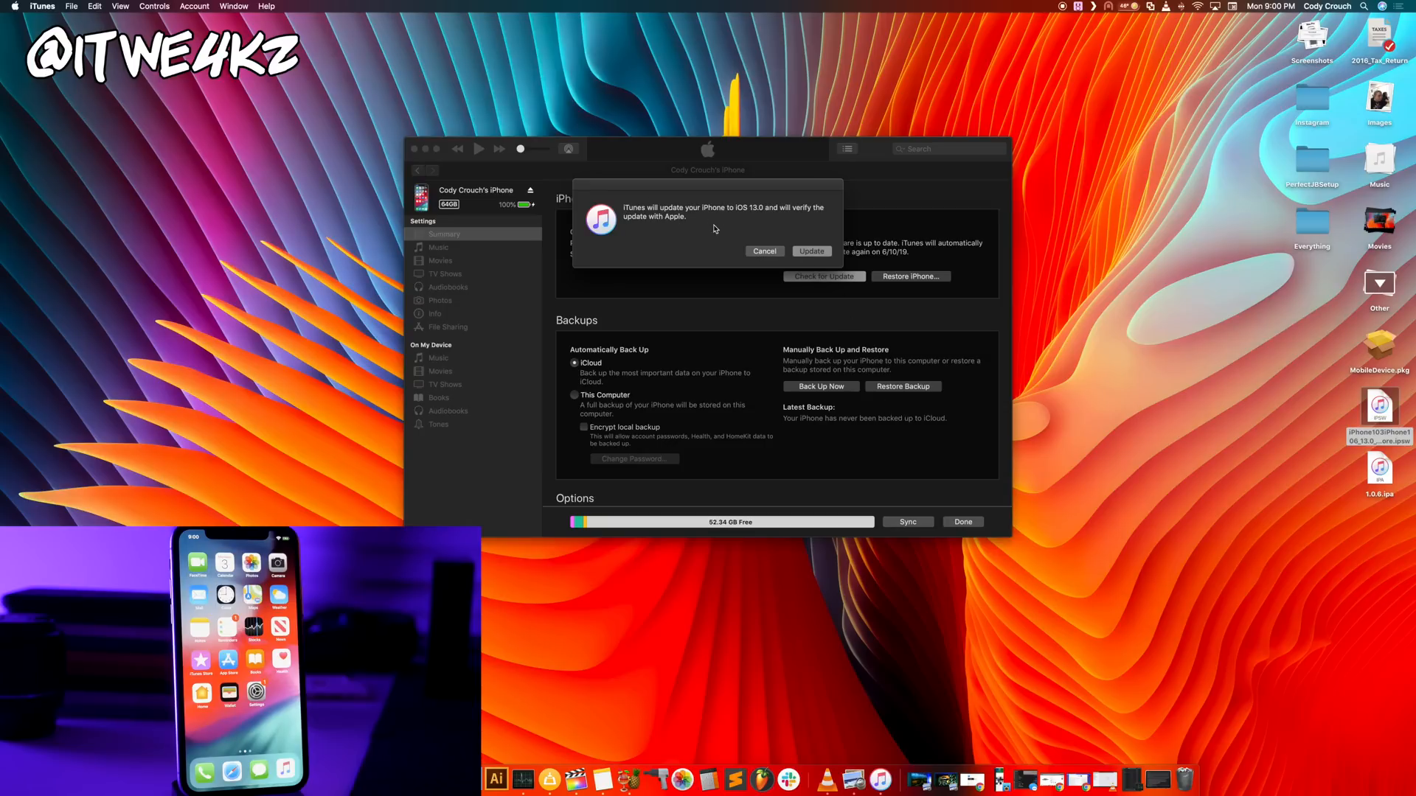
mouse_move(815, 259)
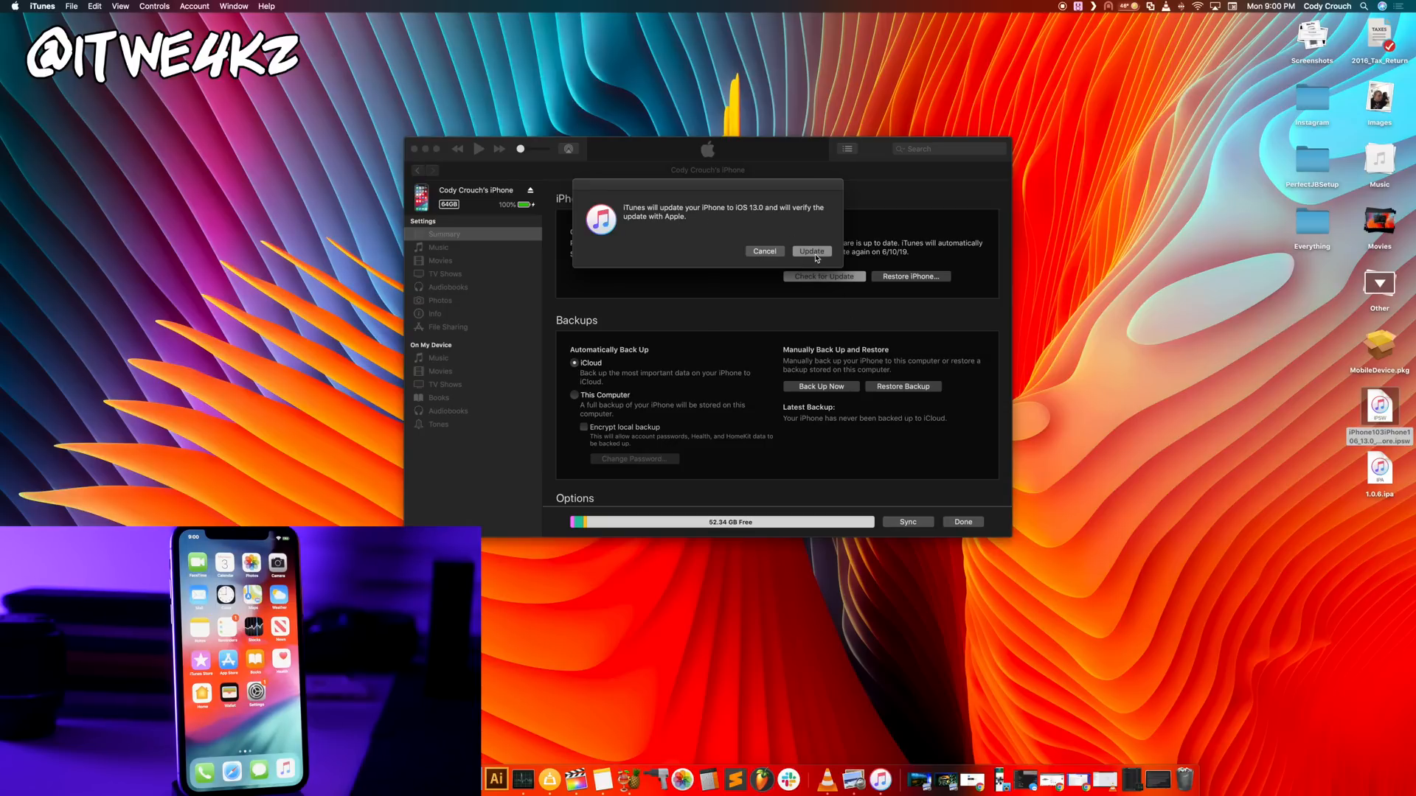
left_click(810, 251)
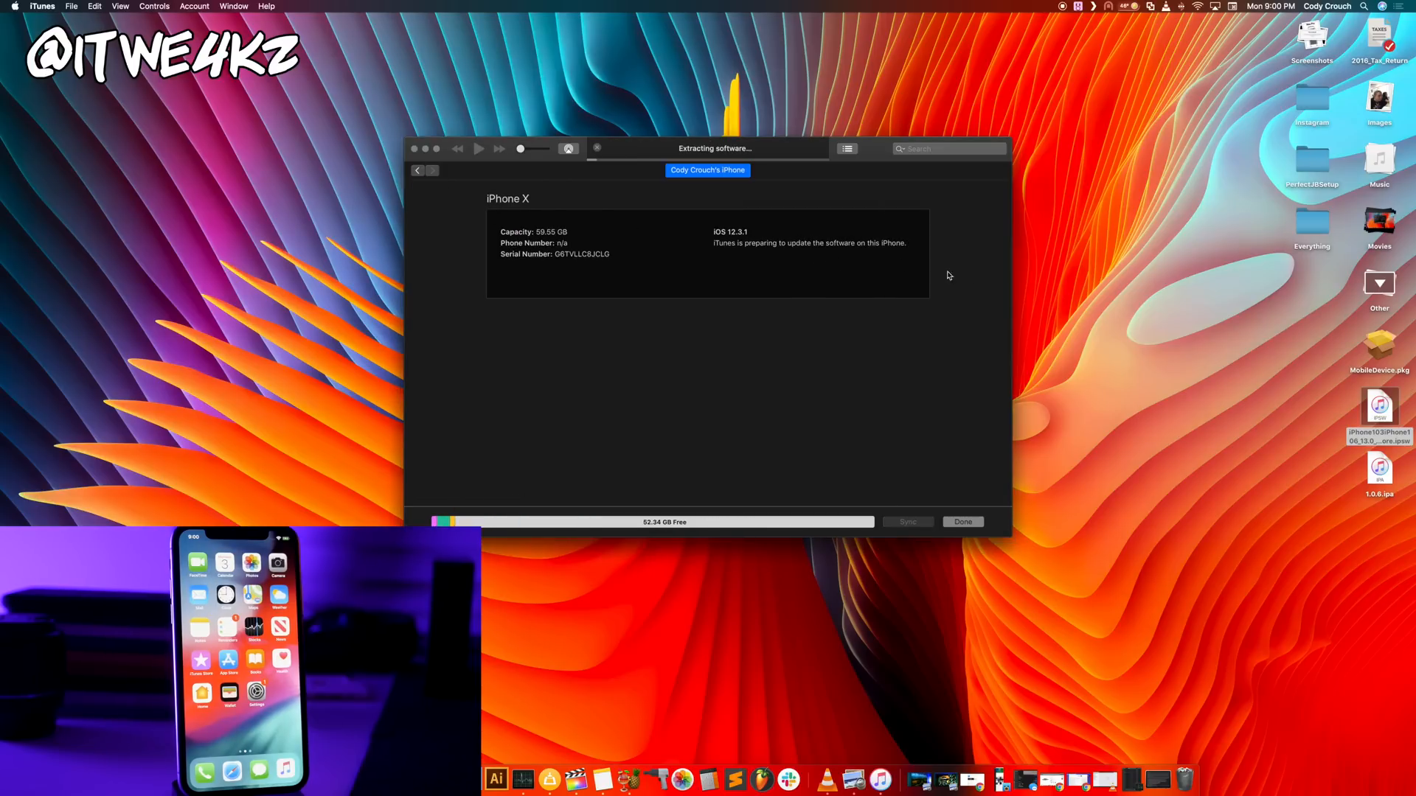
mouse_move(972, 275)
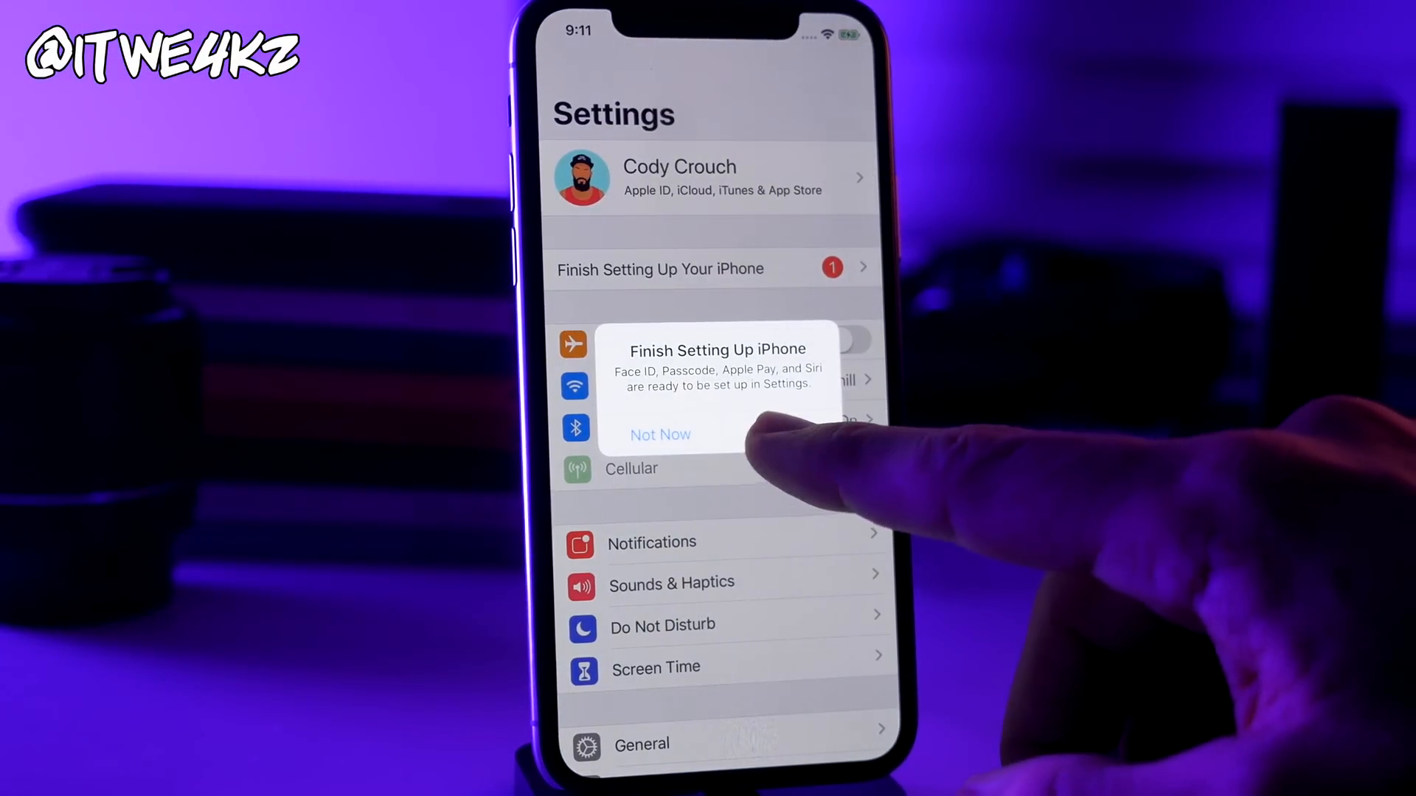
Dismiss the Finish Setting Up iPhone reminder with Not Now and go to General settings.
left_click(661, 434)
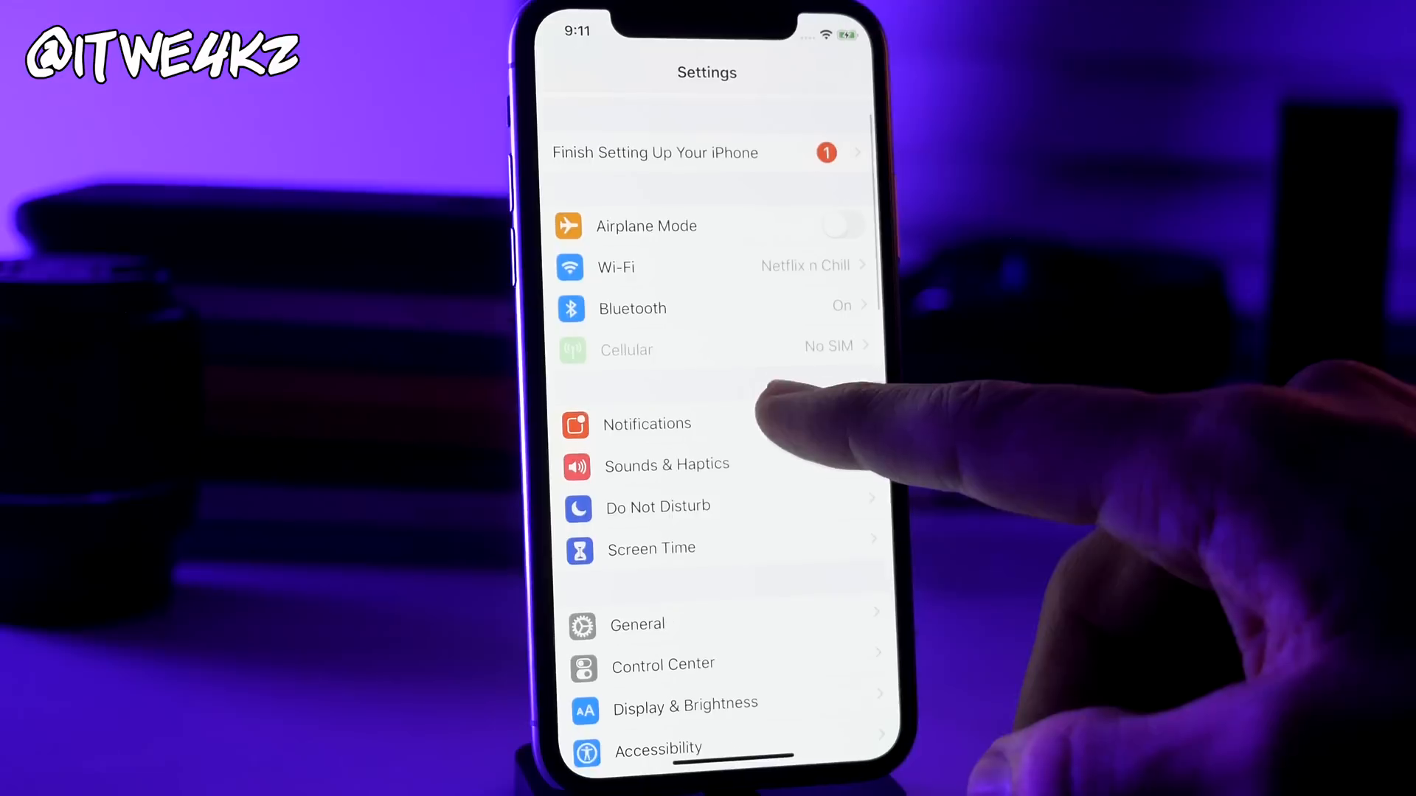
left_click(637, 623)
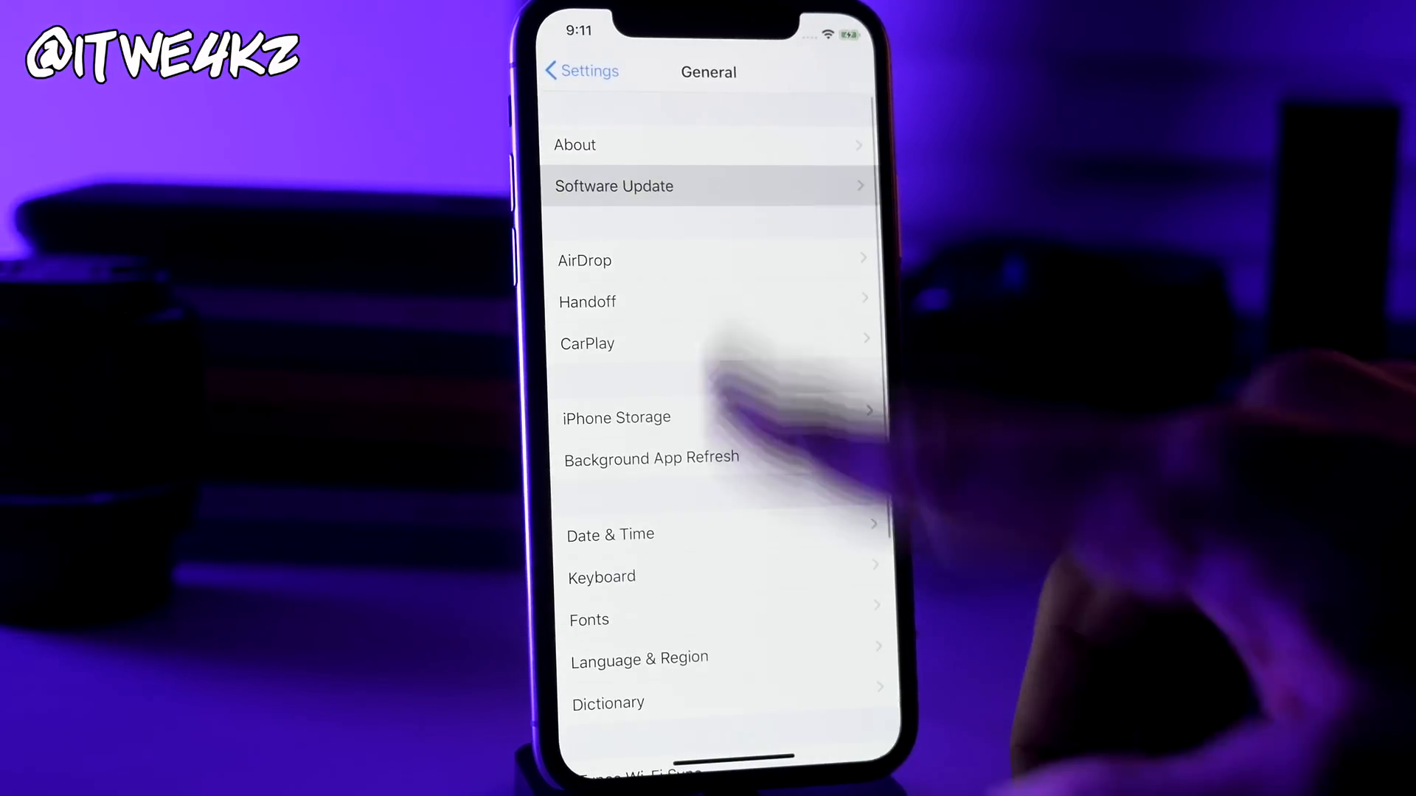